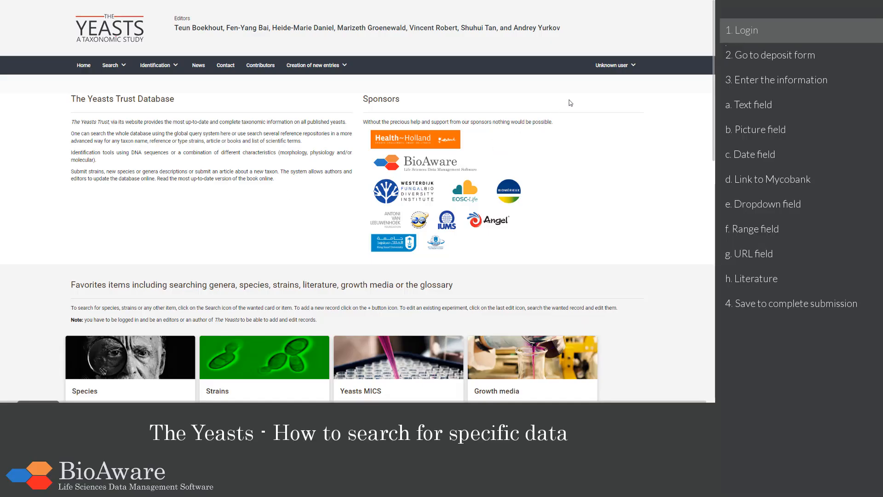
Log in to The Yeasts database from the Unknown user menu with email and password
left_click(613, 64)
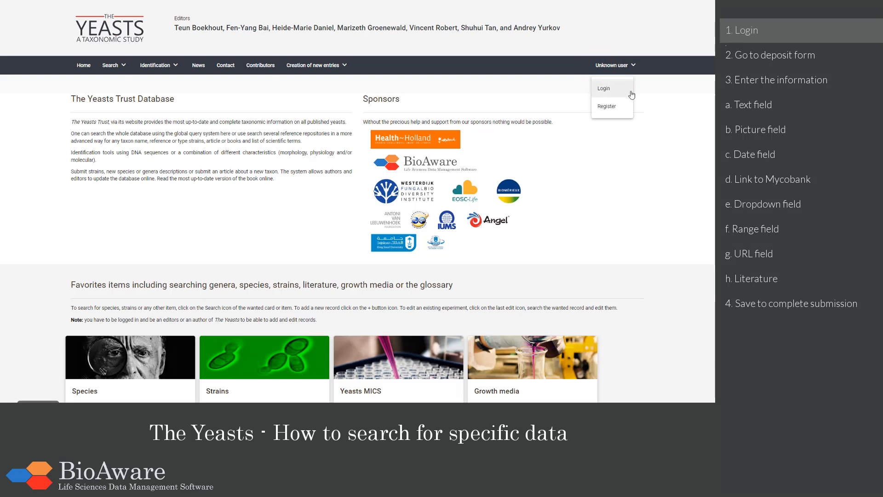
mouse_move(629, 110)
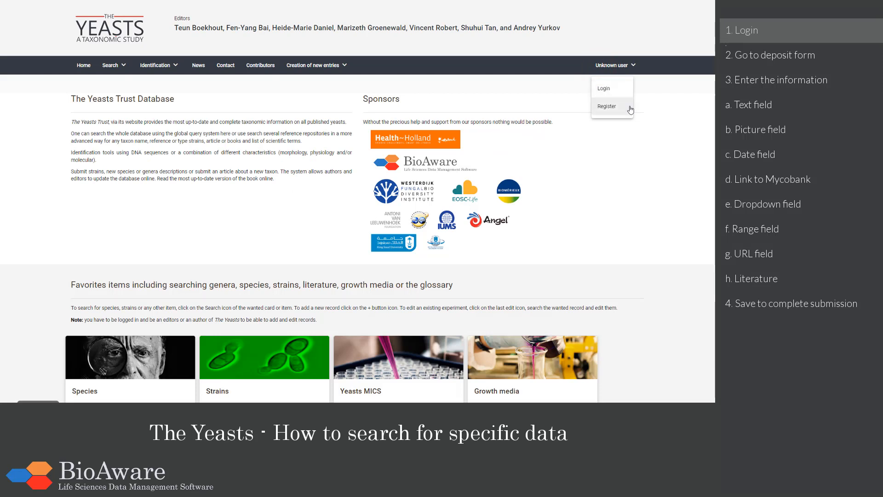
left_click(603, 88)
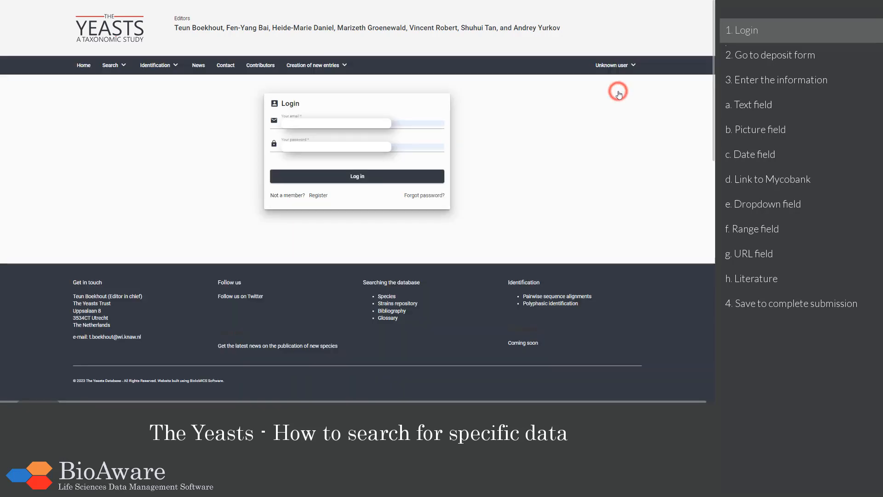
left_click(357, 175)
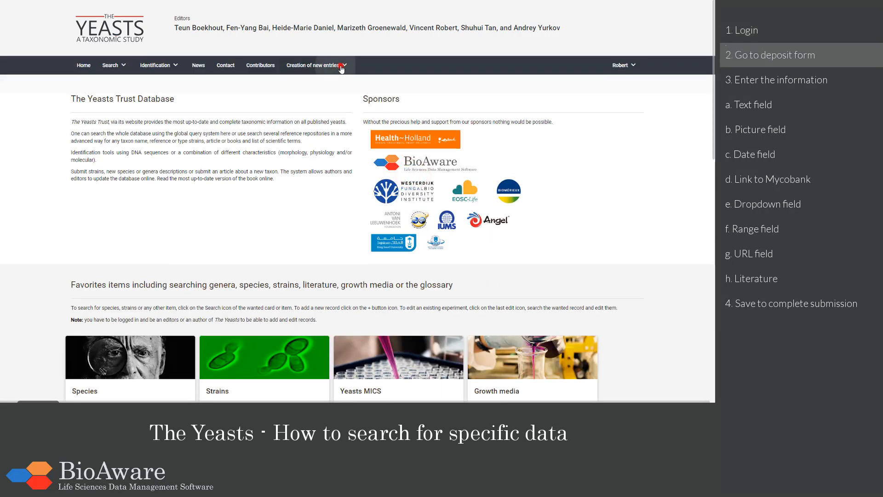
Start a new Species deposit from the Creation of new entries menu
left_click(312, 64)
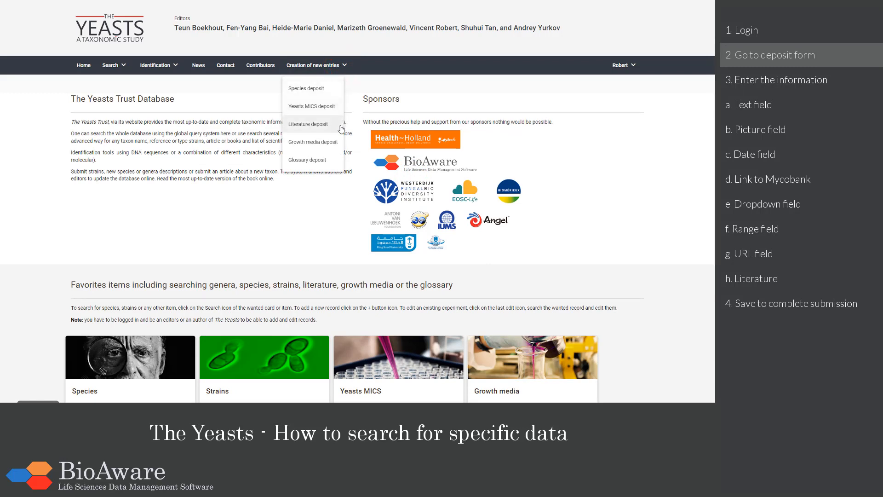
mouse_move(309, 88)
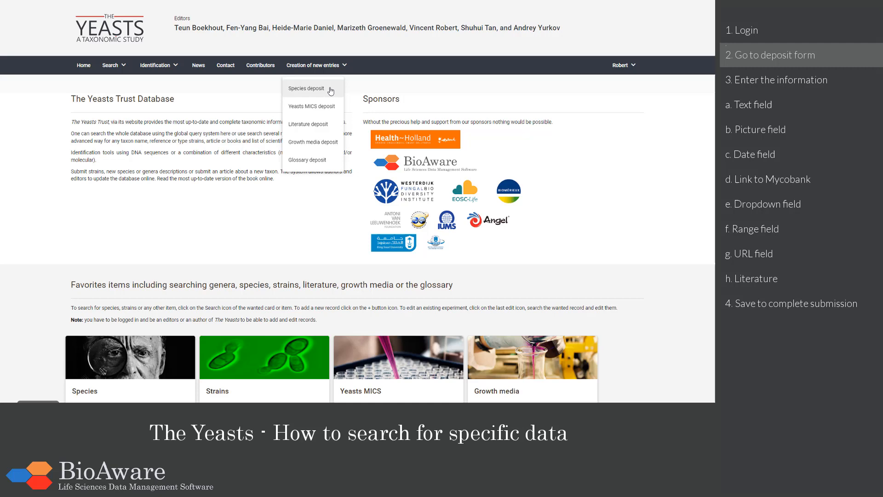
left_click(305, 88)
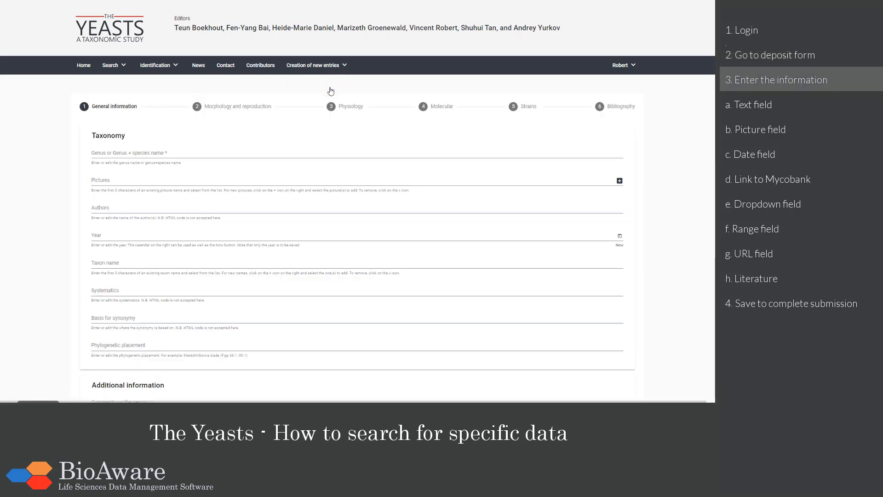
scroll("down", 3)
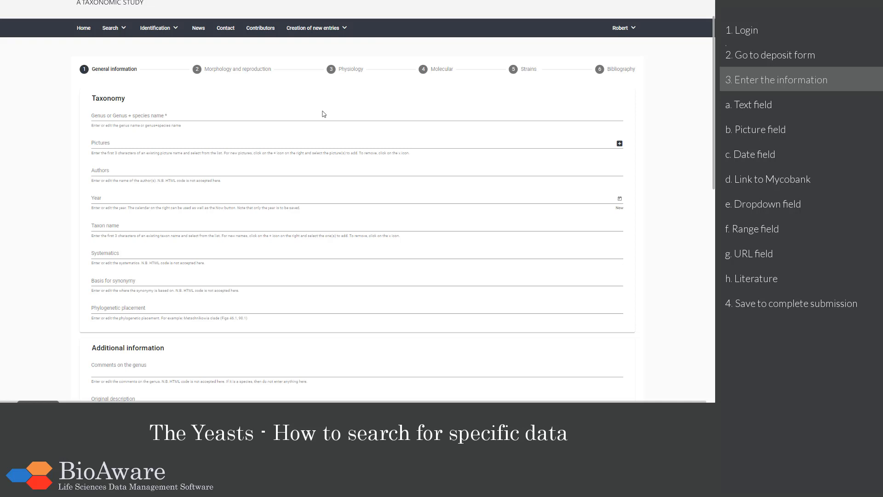
Name the species Candida albicans and attach picture 2/562-veg1.jpg
left_click(323, 116)
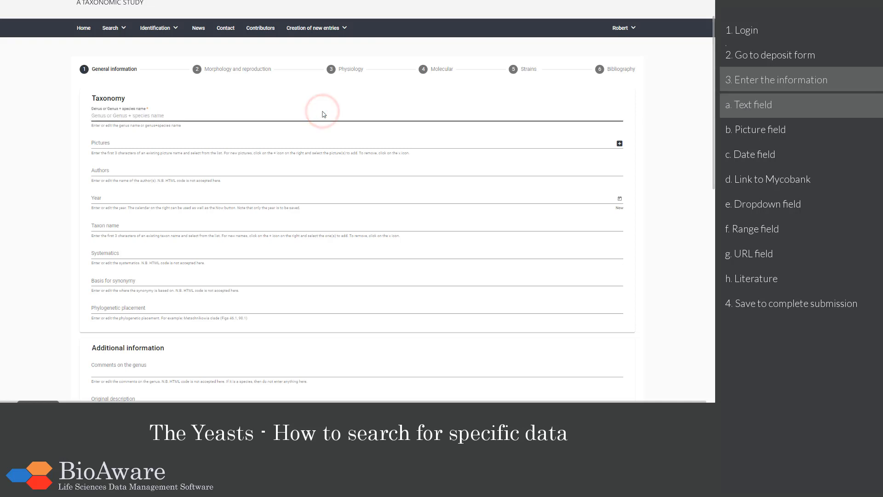
type("Candida a")
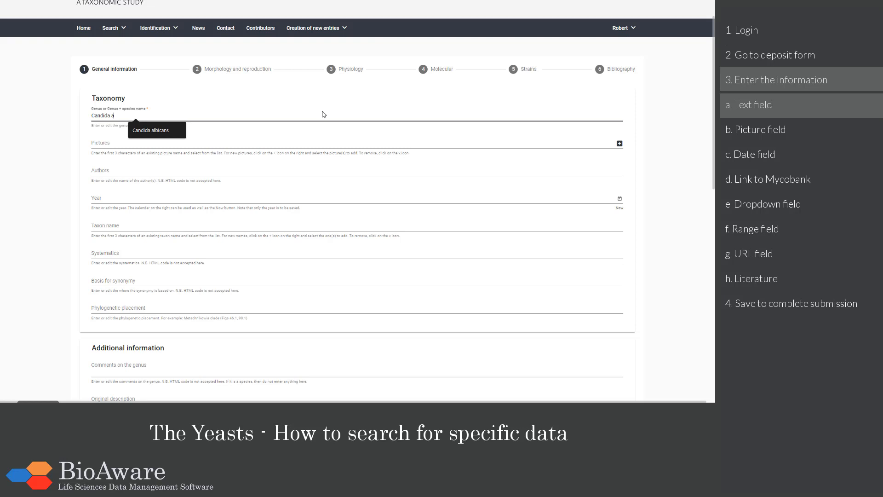
left_click(151, 130)
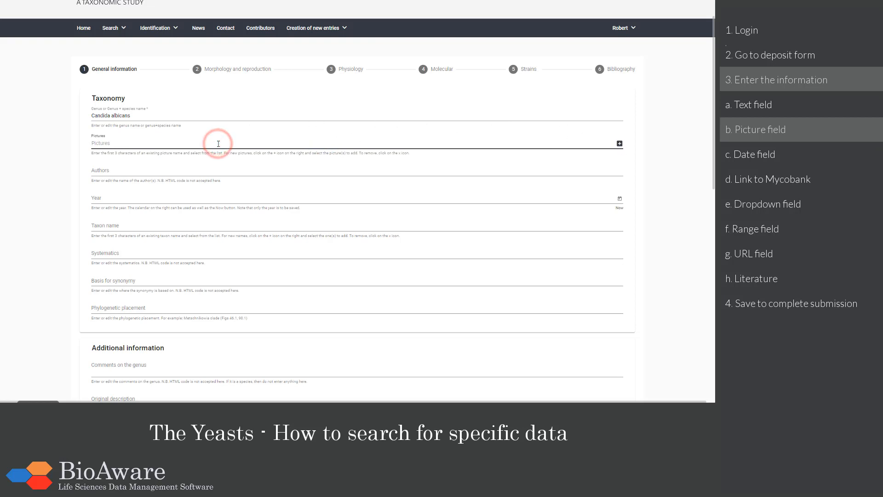
type("2/562")
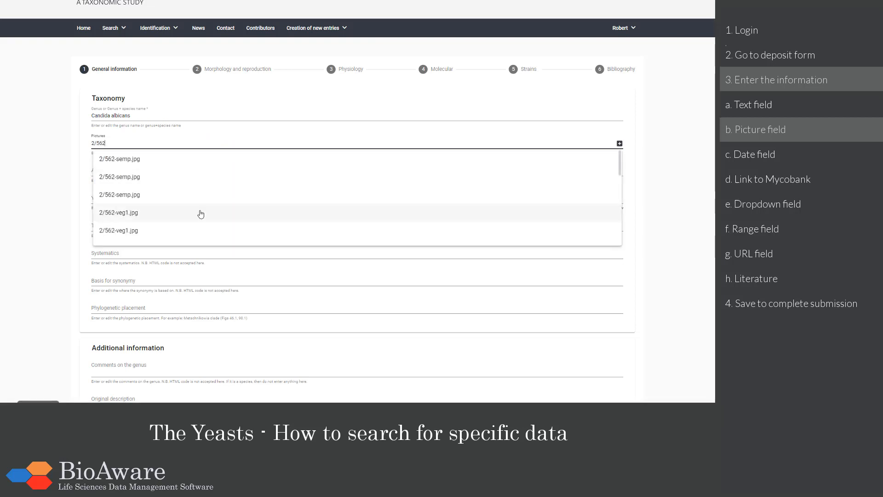
left_click(119, 212)
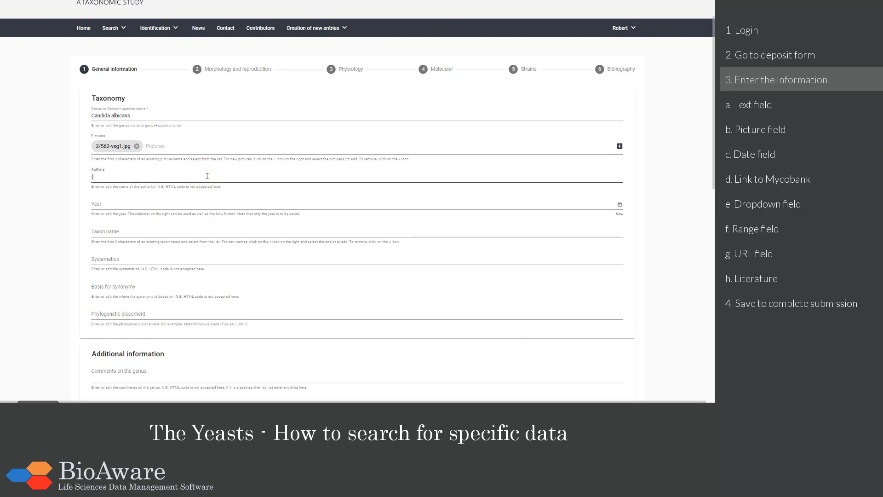
Credit '(Robin) Berkhout' in the Authors field
type("(Robin) Be")
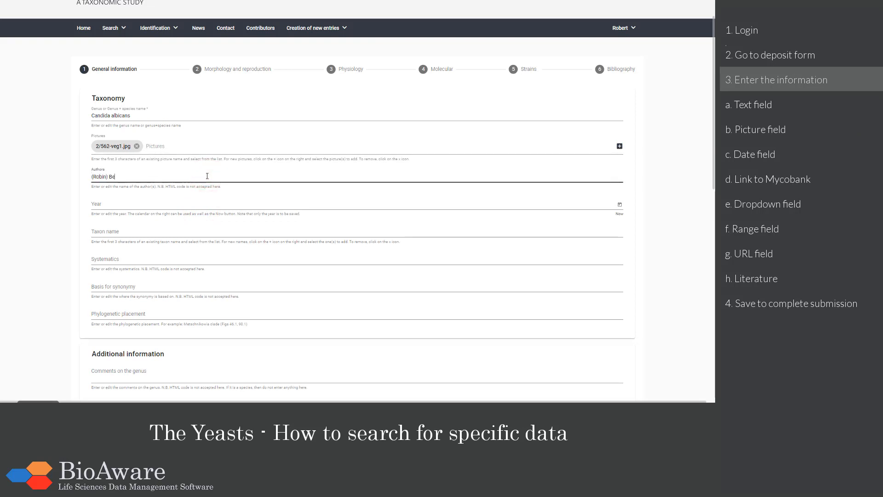
type("rkhout")
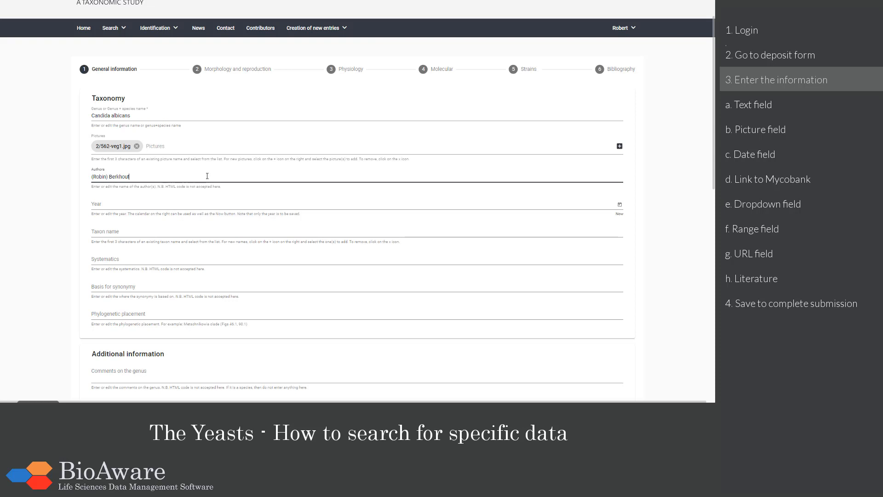
Enter year 1923 and link the existing taxon name Candida albicans
left_click(210, 203)
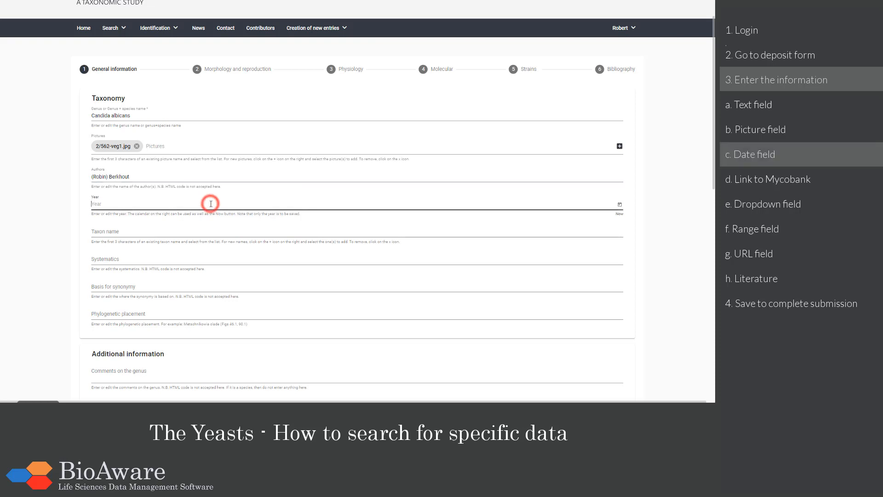
type("1923")
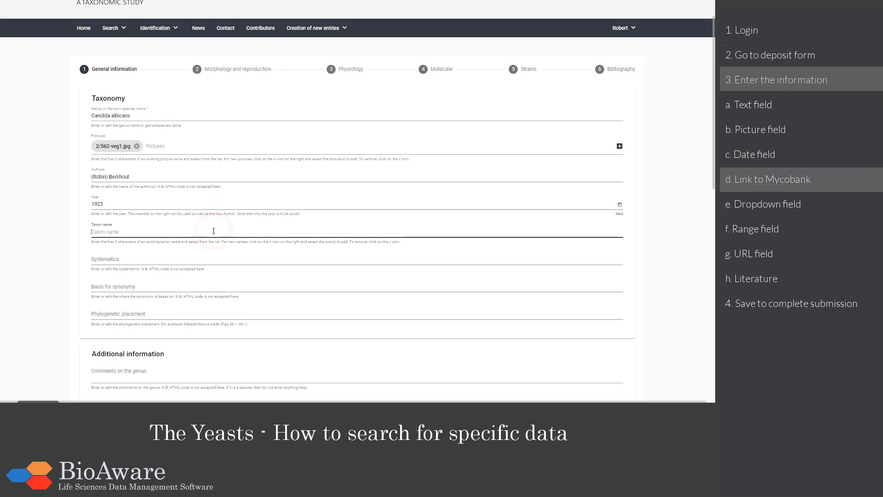
type("Candida albi")
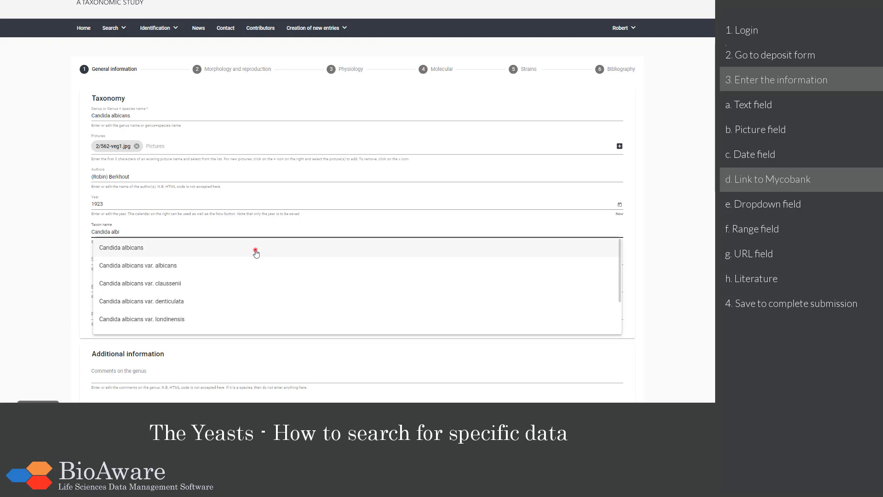
left_click(122, 247)
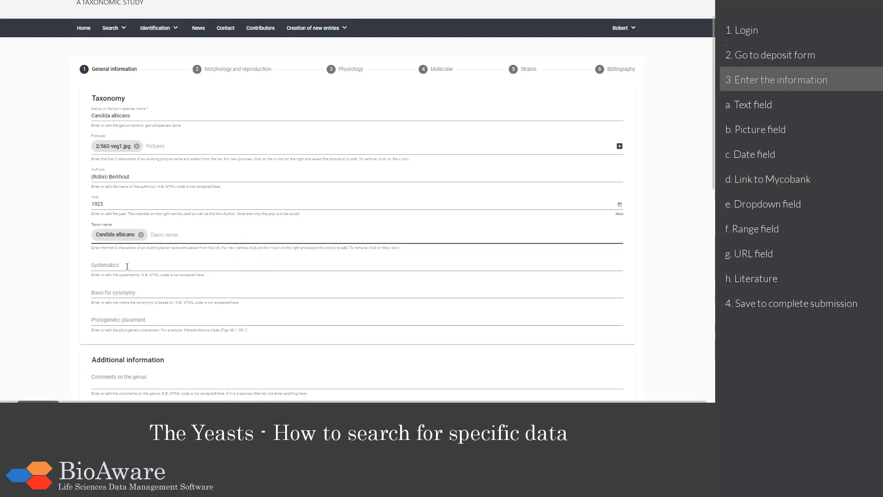
Continue past General information to the Morphology and reproduction step
scroll("down", 3)
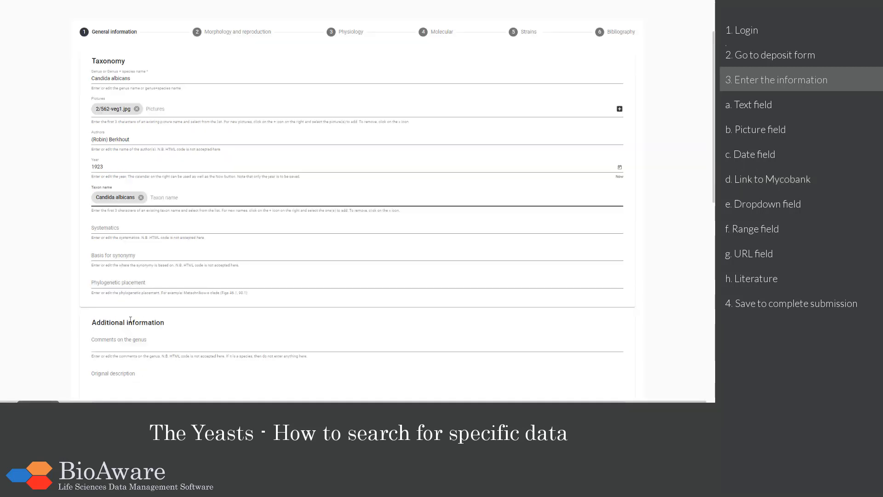
scroll("down", 3)
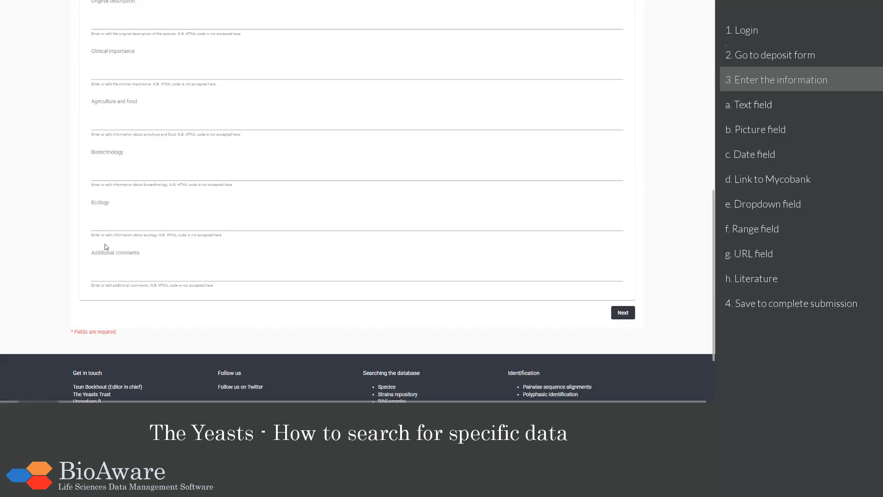
mouse_move(595, 292)
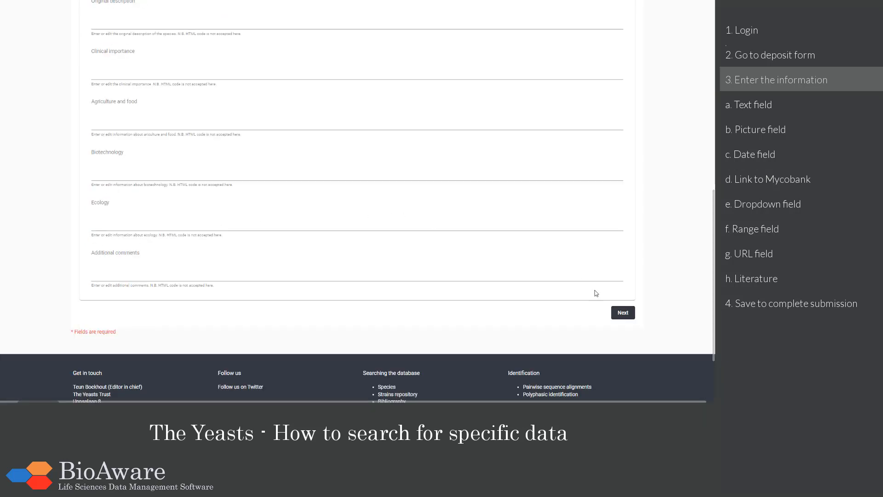
left_click(623, 313)
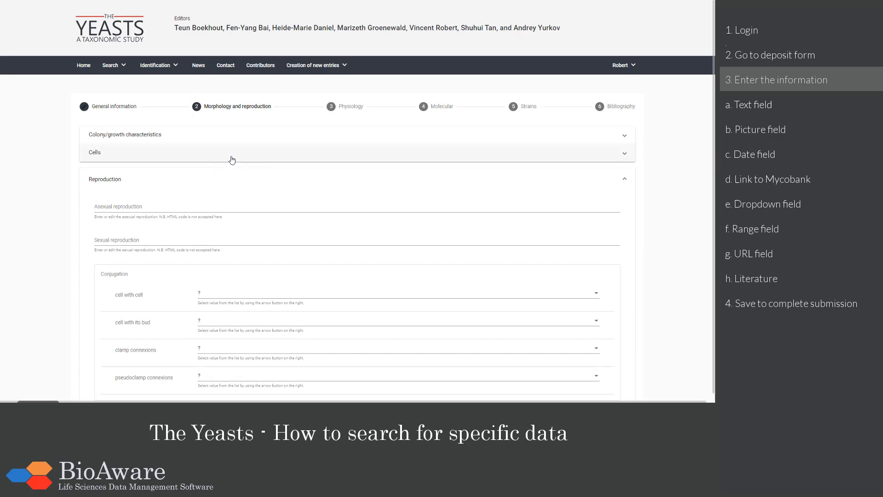
Set pellicle broth growth to variable in the colony and growth section
left_click(231, 134)
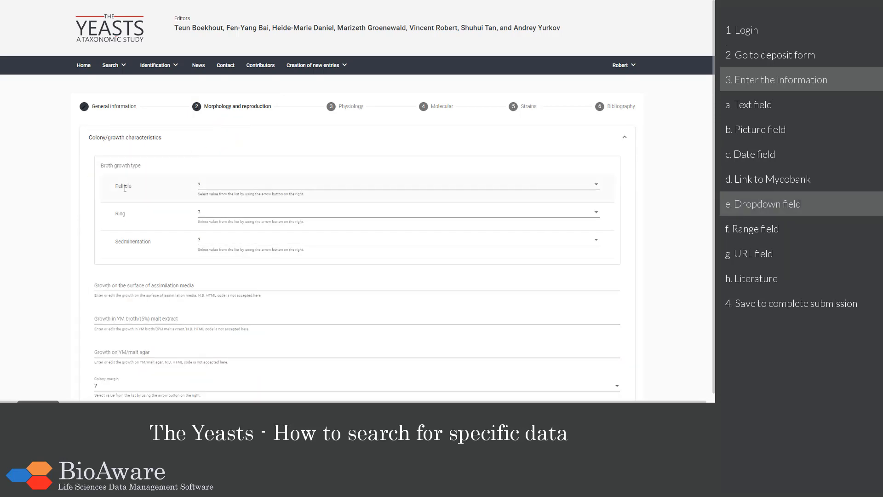
left_click(595, 184)
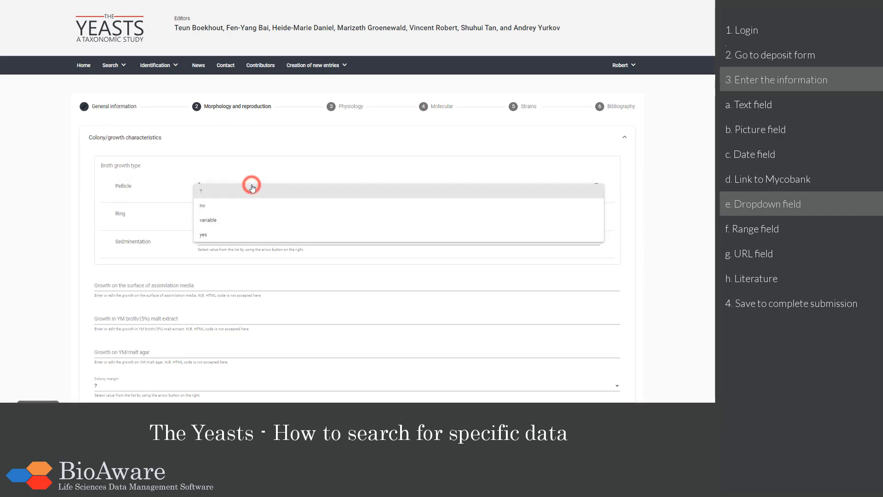
left_click(202, 235)
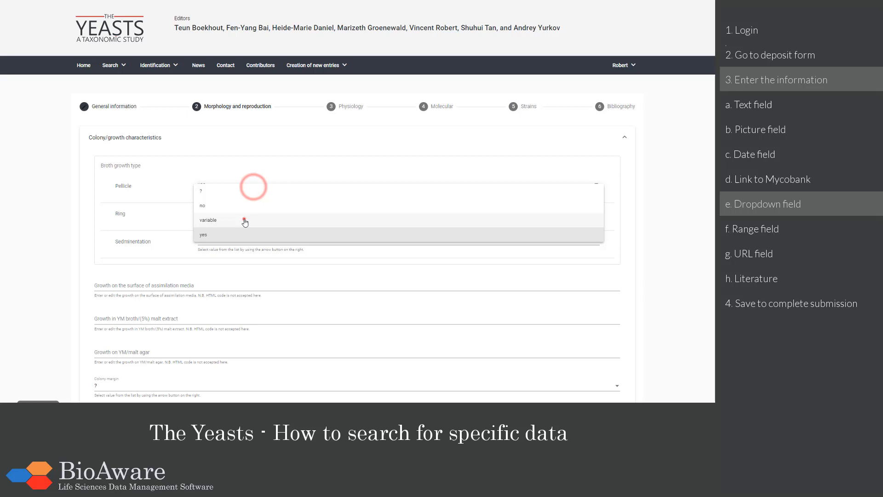
left_click(208, 220)
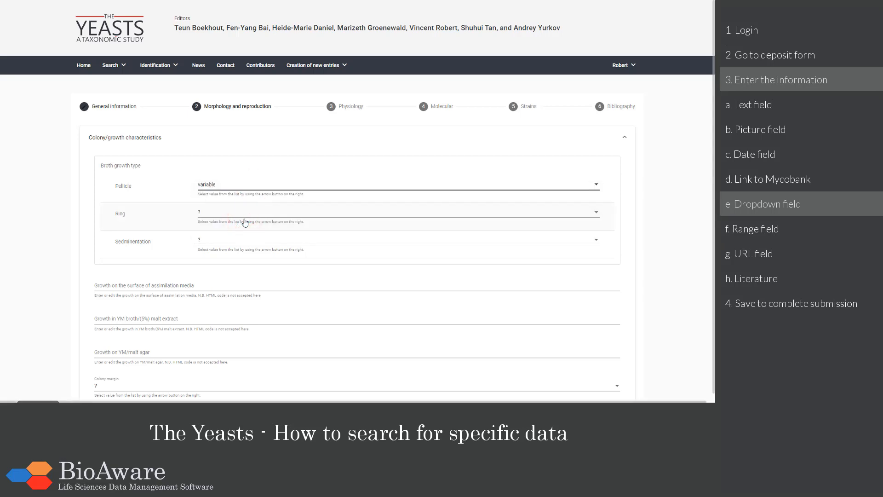
Scroll to the Cells section to enter solid-medium cell length 2,5
scroll("down", 3)
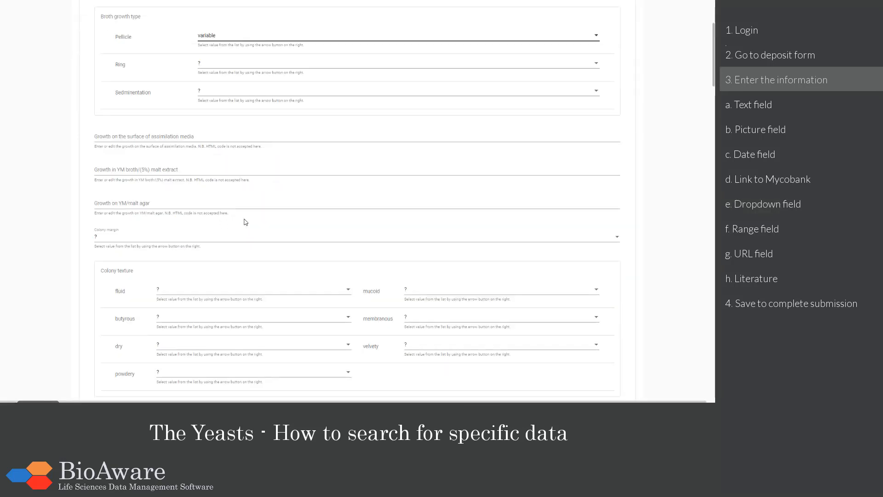
scroll("down", 3)
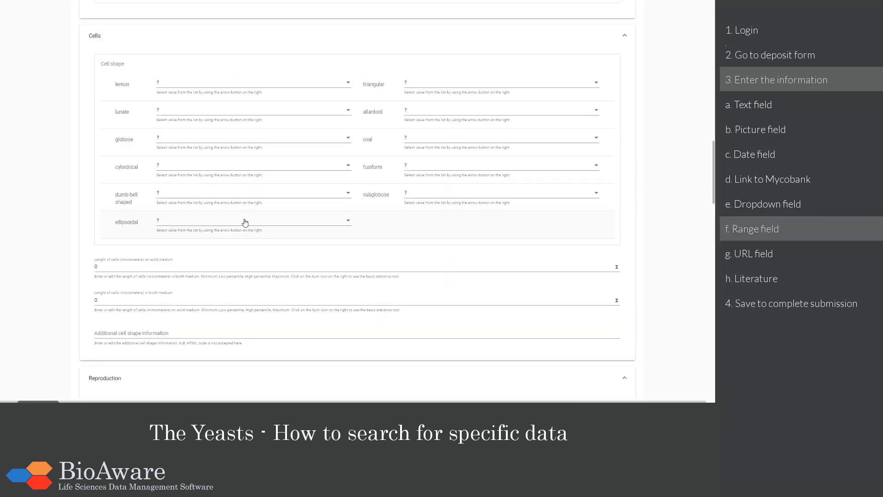
scroll("down", 3)
type("2;5")
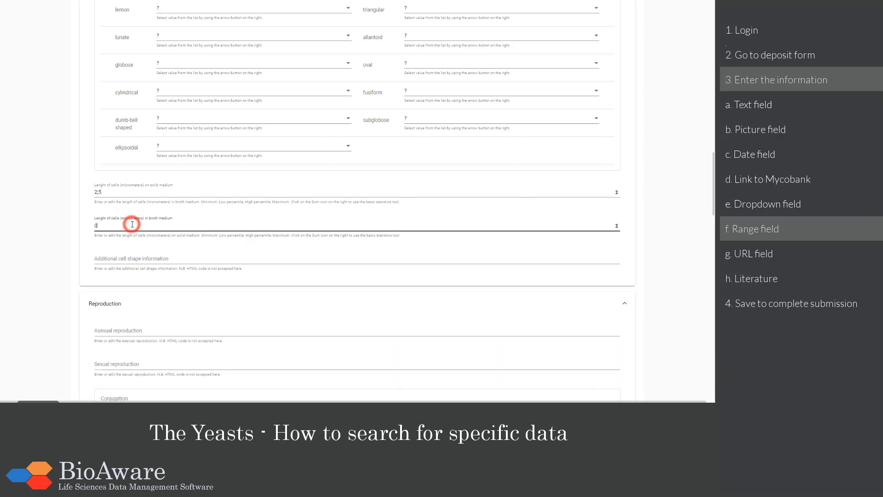
mouse_move(623, 225)
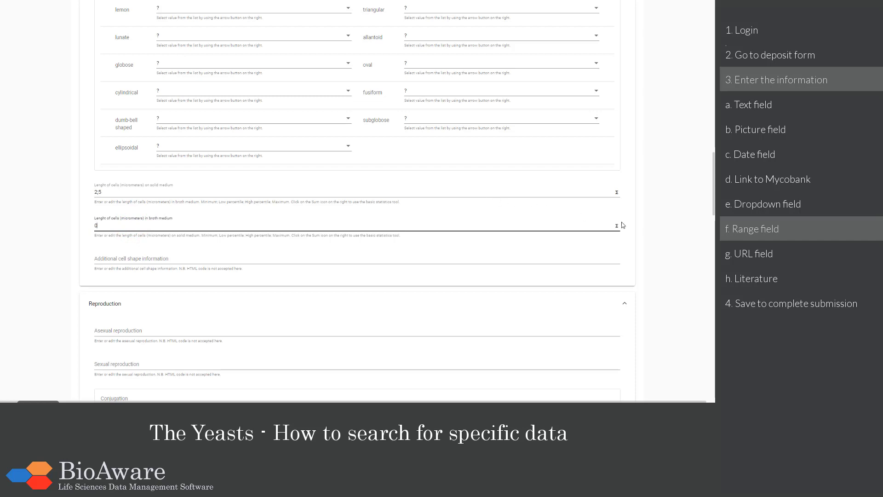
Compute broth-medium length statistics from values including 5 and 15 and apply them
left_click(616, 225)
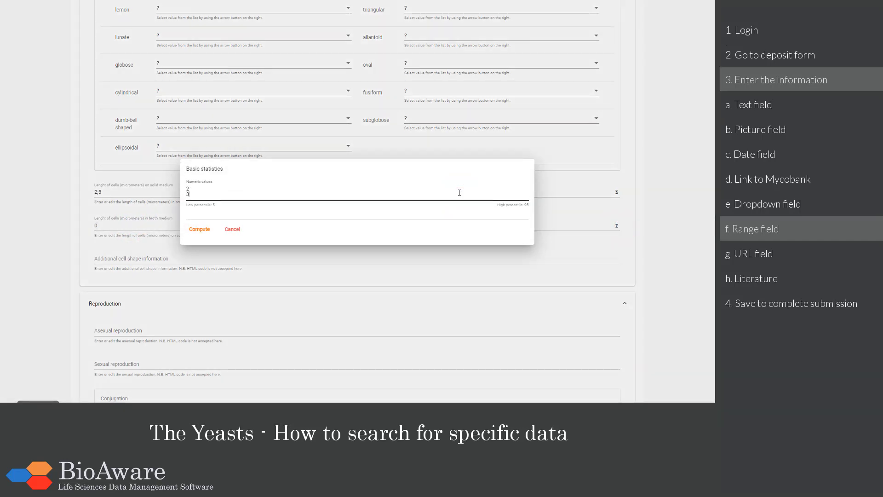
type("5")
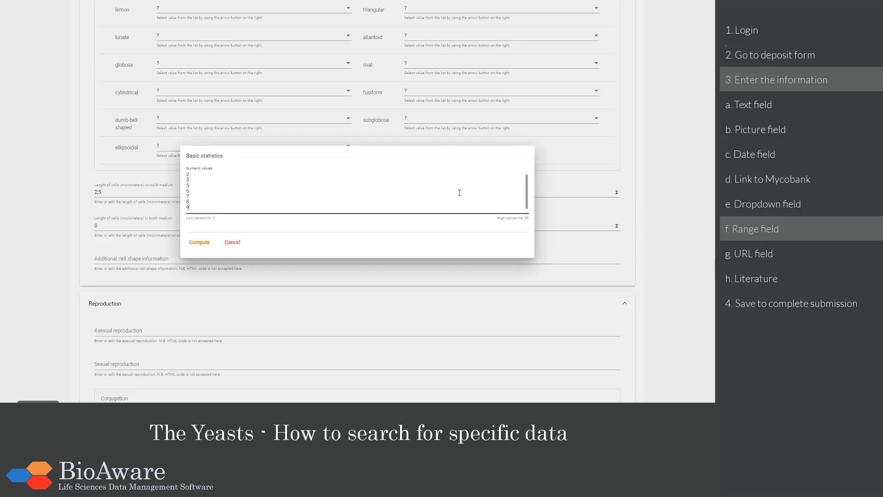
type("15")
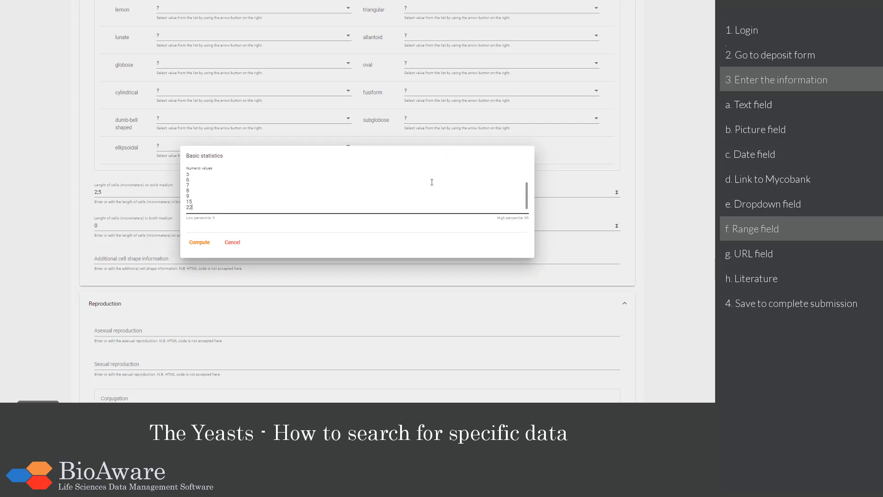
left_click(199, 242)
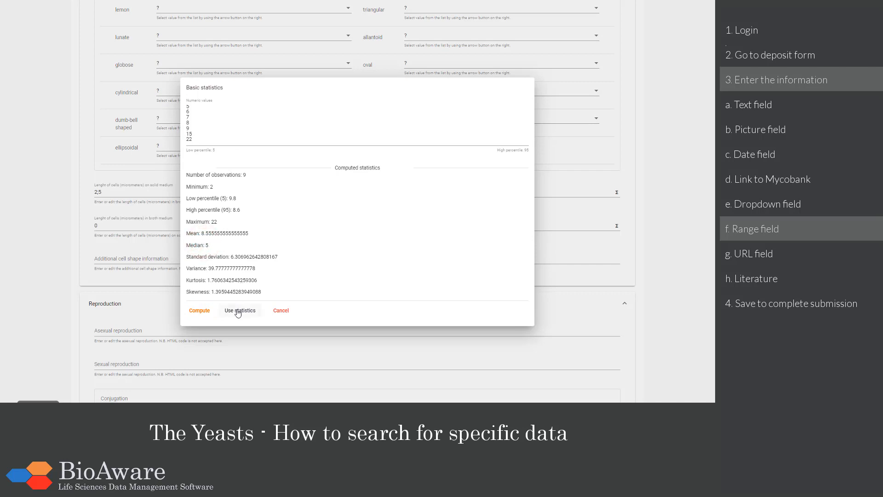
left_click(240, 309)
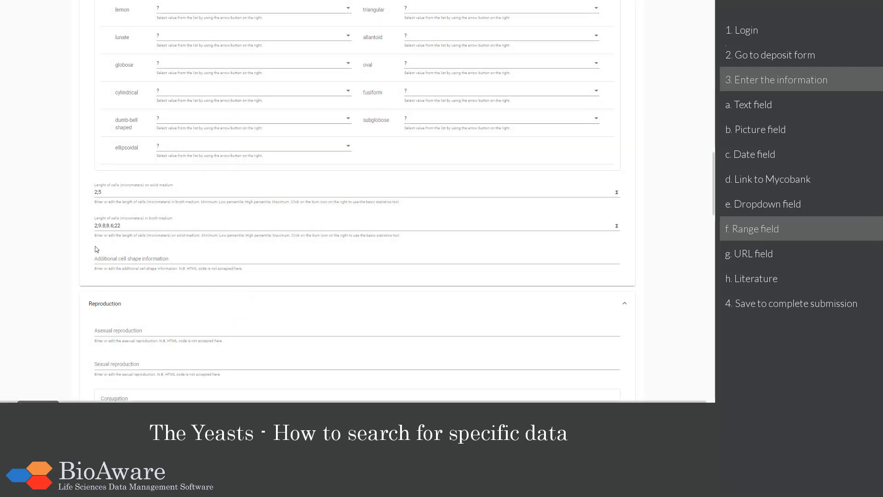
Leave the reproduction sections empty and continue to the Physiology step
scroll("down", 3)
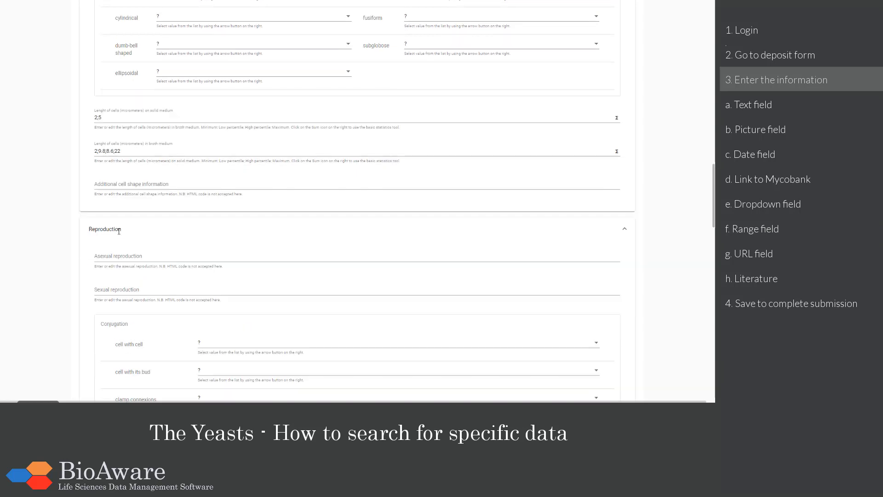
scroll("down", 3)
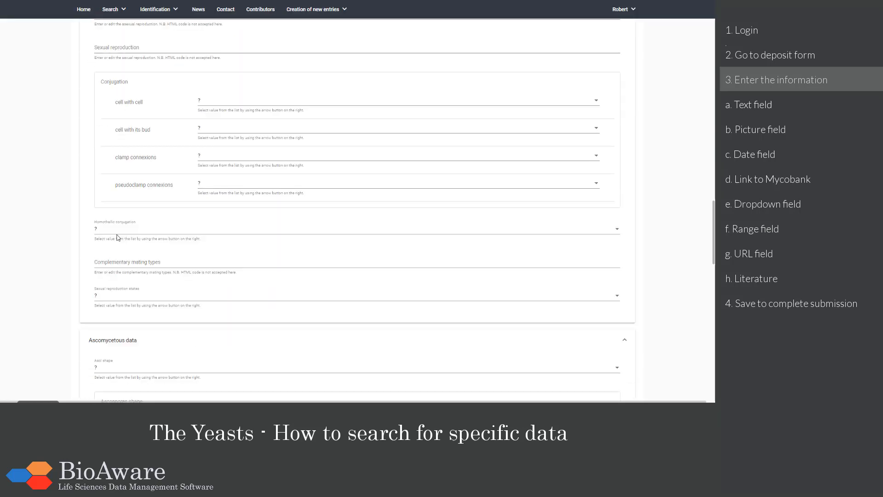
scroll("down", 3)
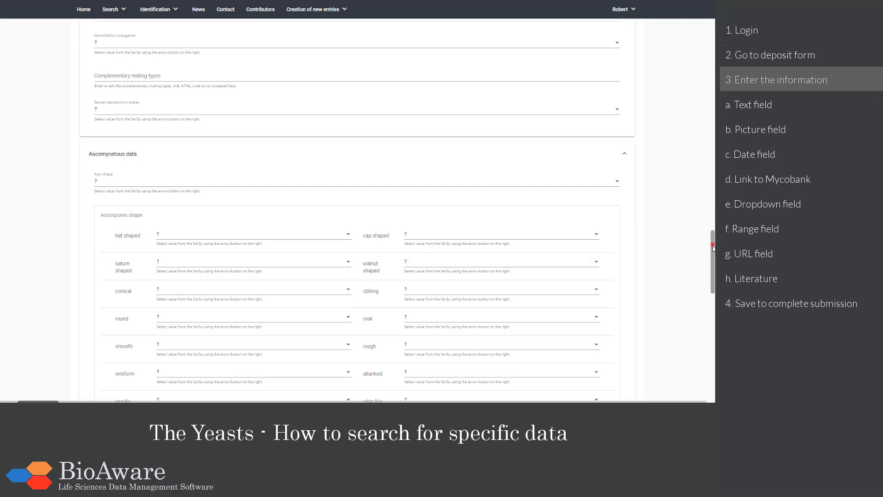
scroll("down", 3)
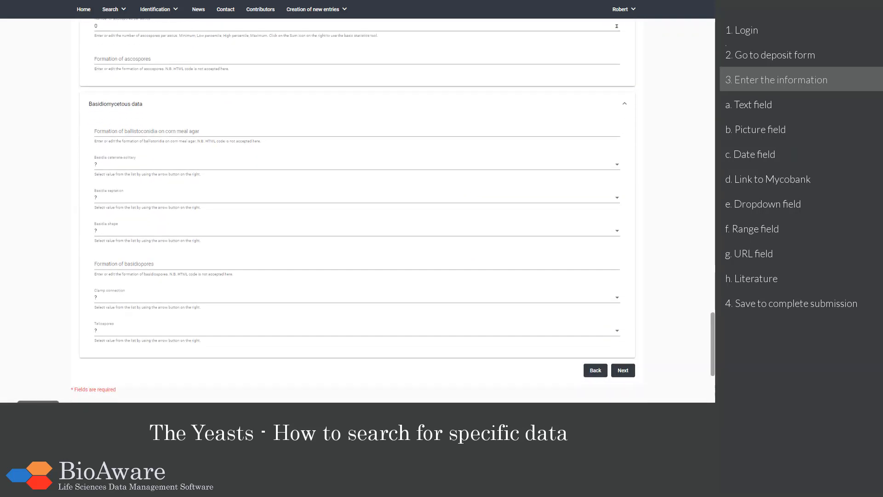
left_click(623, 370)
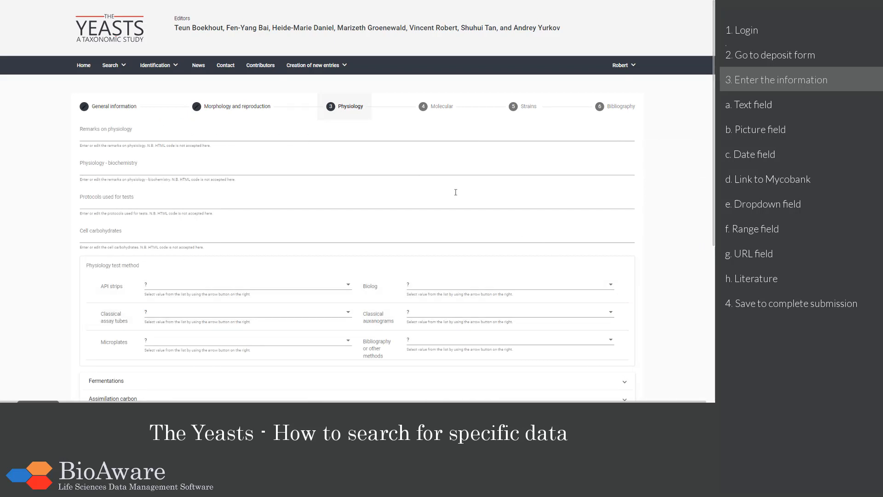
Skip the Physiology fields and continue to the Molecular step
scroll("down", 3)
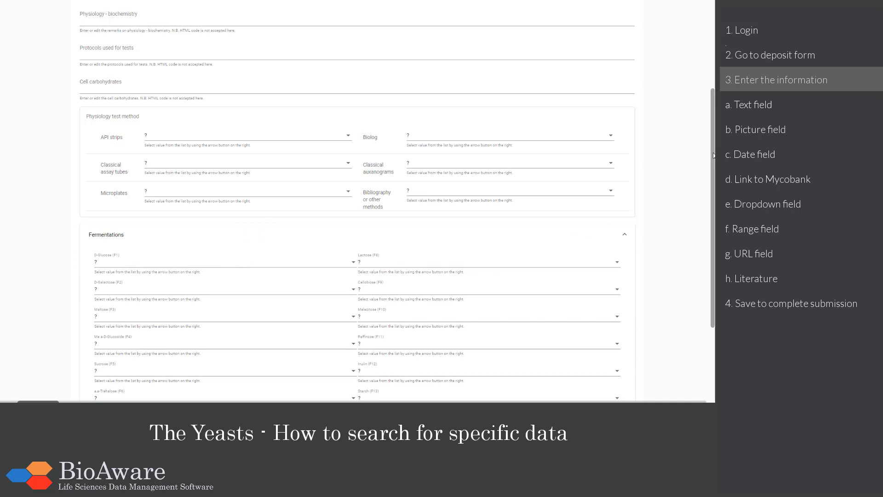
scroll("up", 3)
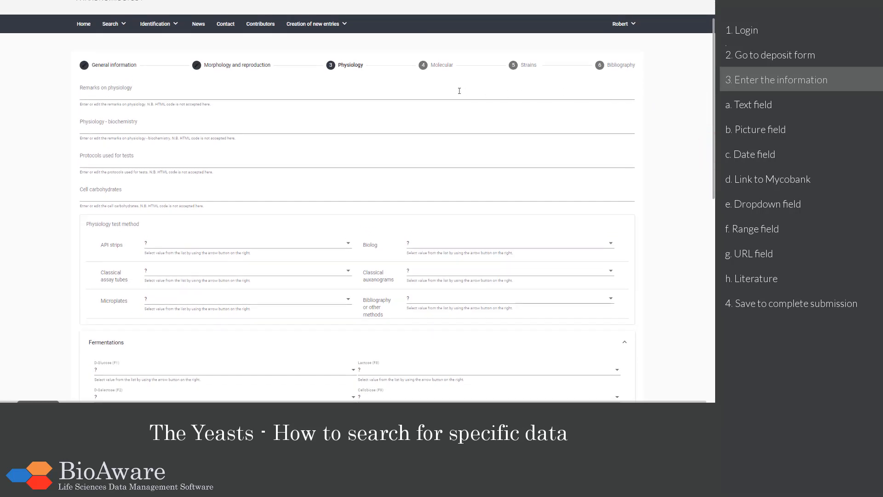
left_click(442, 65)
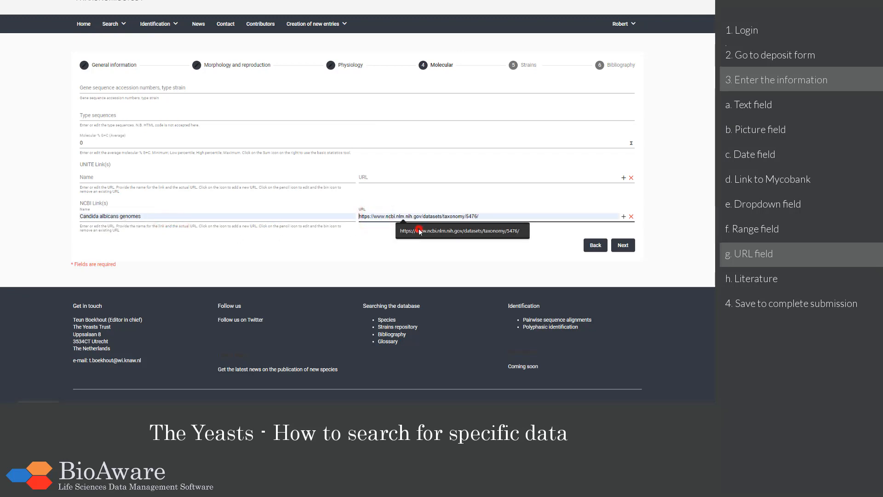
Keep one NCBI link 'Candida albicans genomes' and remove the empty extra row
left_click(462, 217)
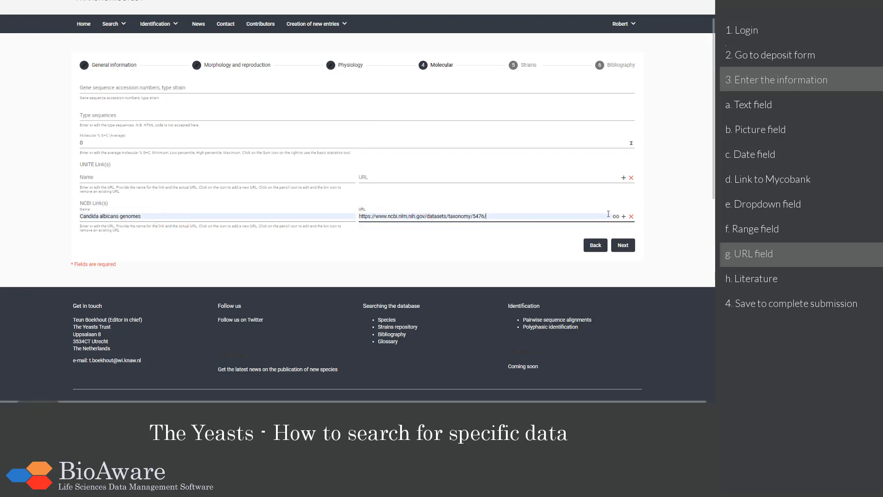
left_click(623, 216)
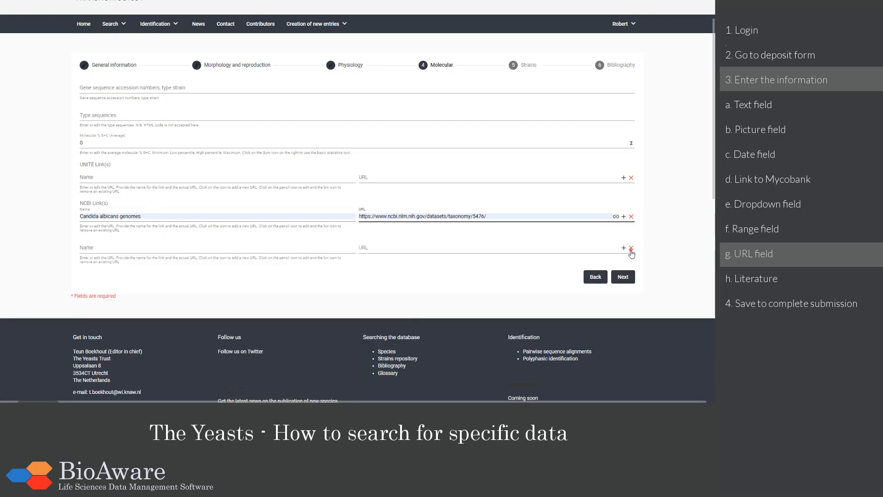
left_click(623, 277)
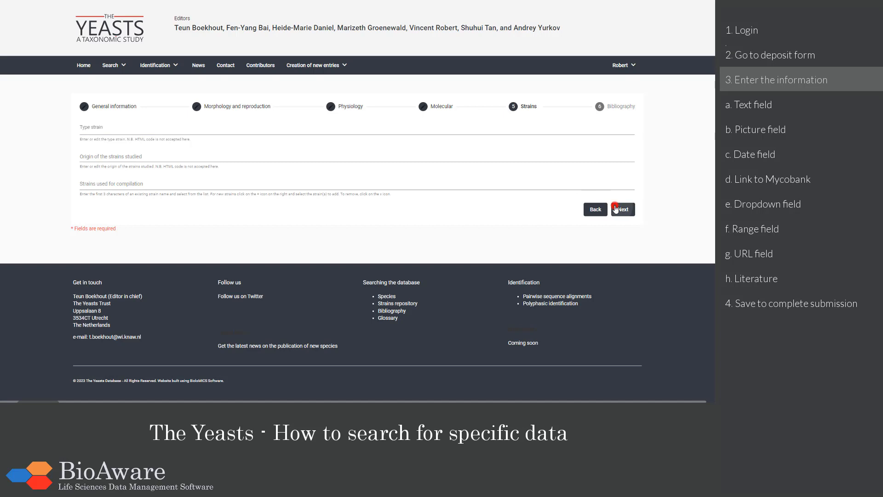
Advance to the Bibliography step and bring up the new literature reference form
left_click(623, 209)
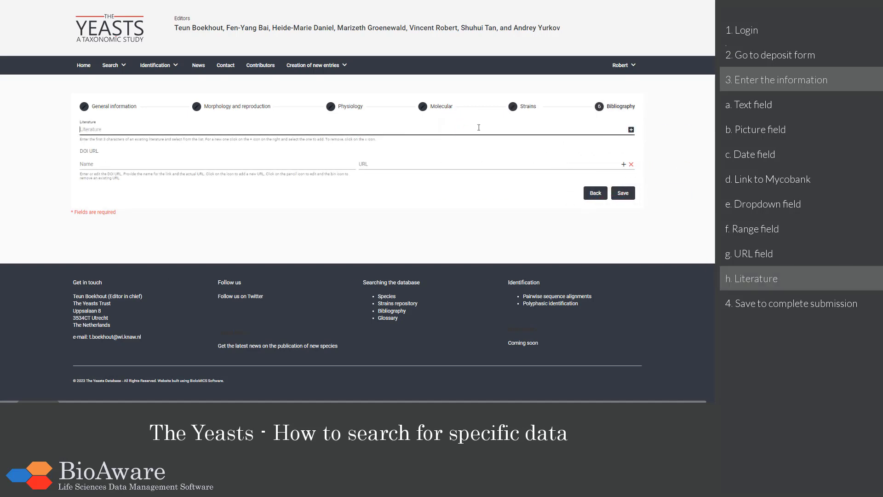
left_click(630, 130)
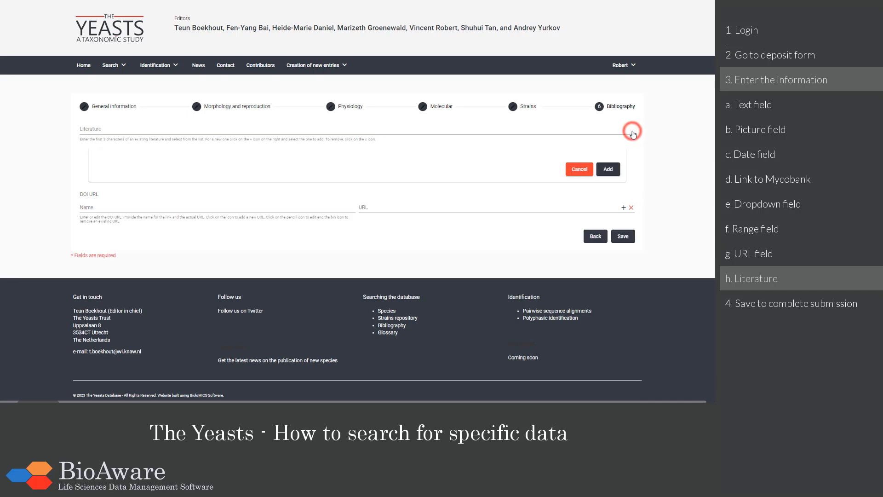
left_click(631, 132)
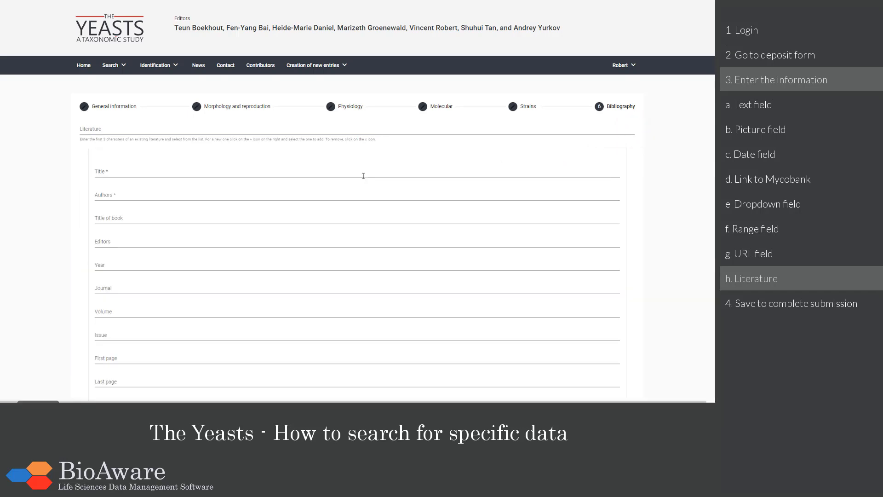
mouse_move(168, 195)
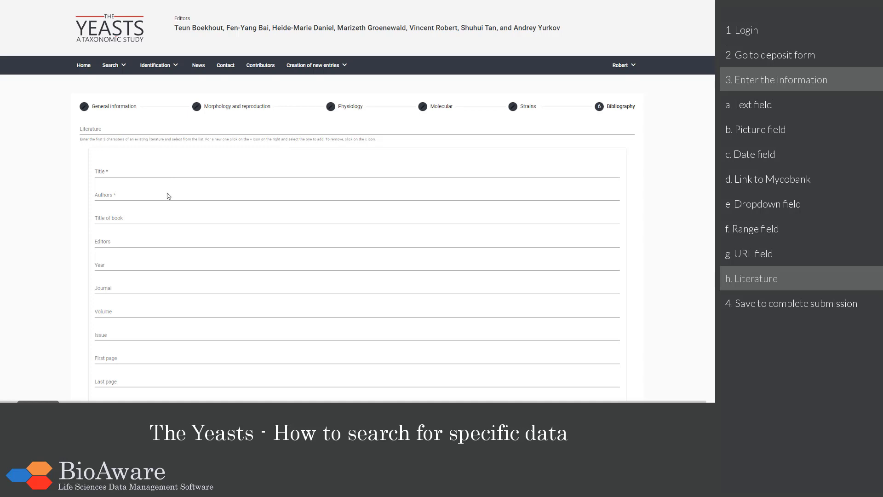
Review the reference form's fields and dismiss it without adding a reference
scroll("down", 3)
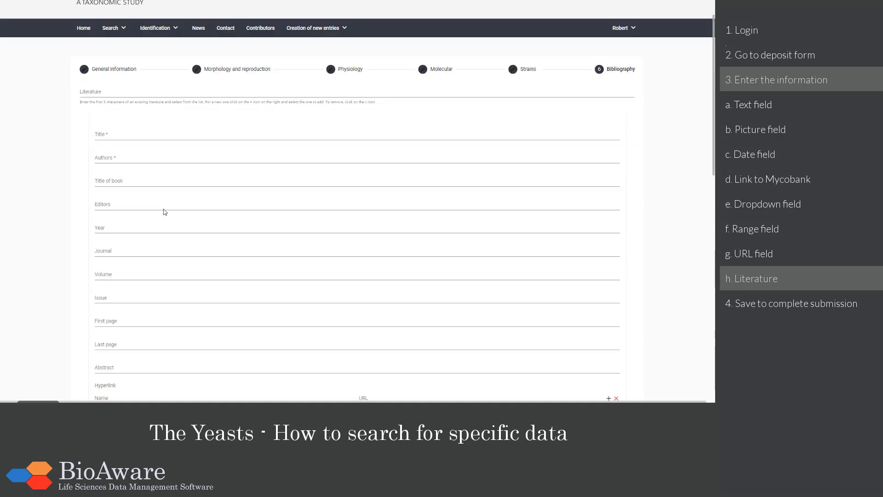
scroll("down", 3)
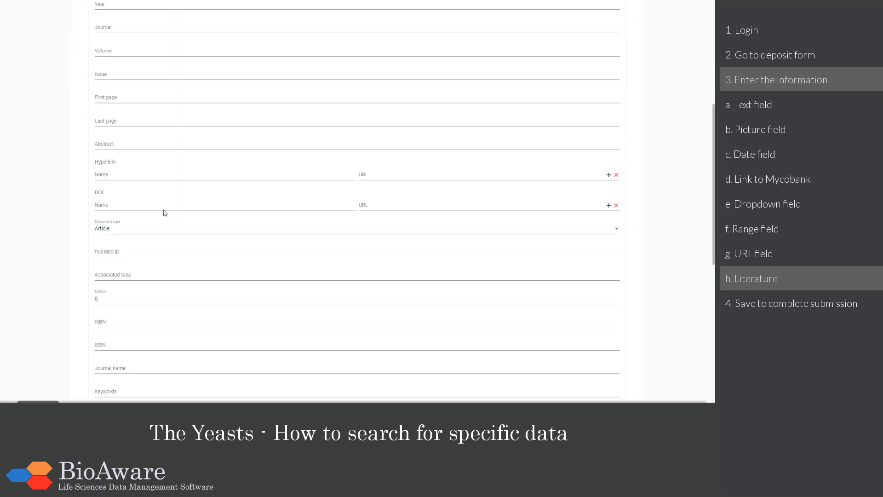
scroll("down", 3)
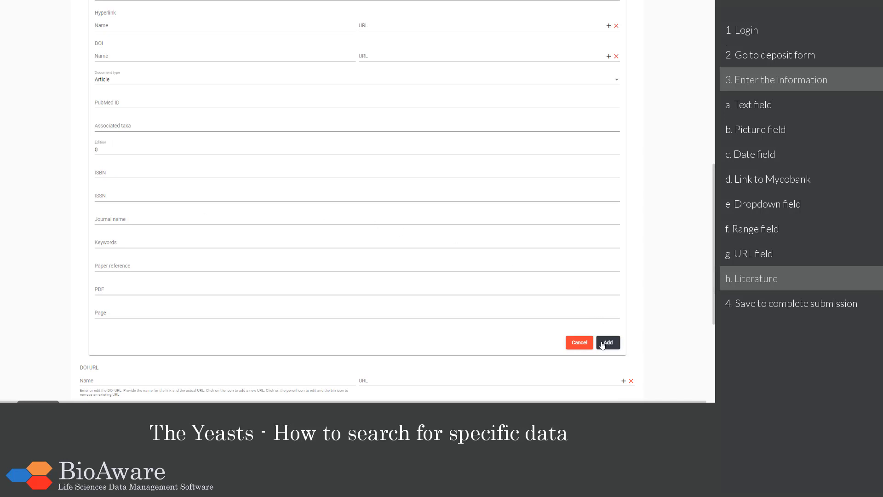
left_click(607, 342)
type("D")
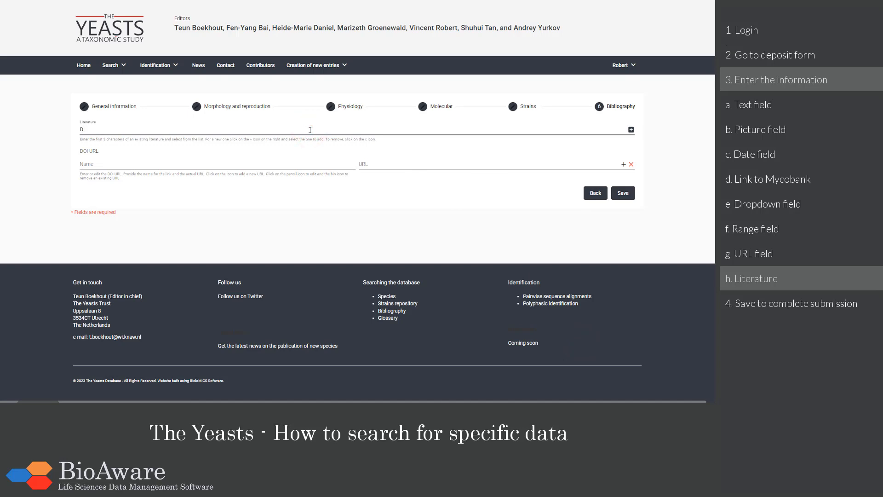
Link the Diezmann et al. 2004 reference via the 'iezm' search and save the new record
type("iezm")
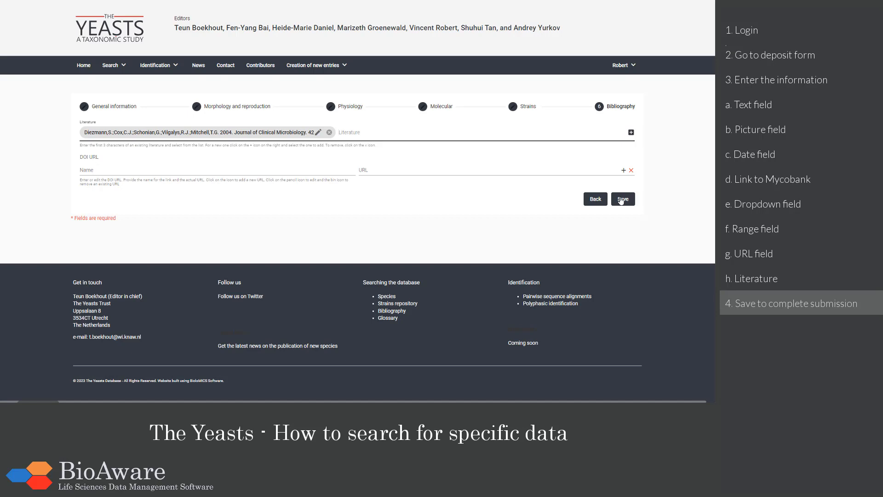
left_click(623, 199)
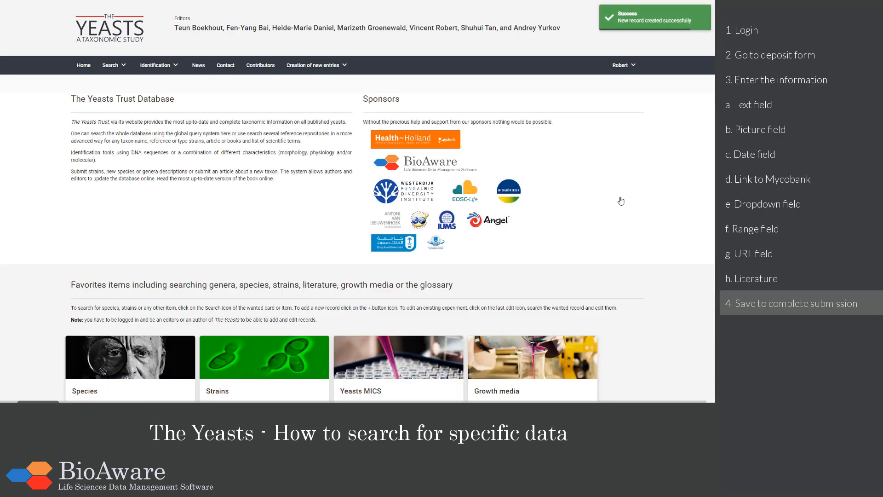